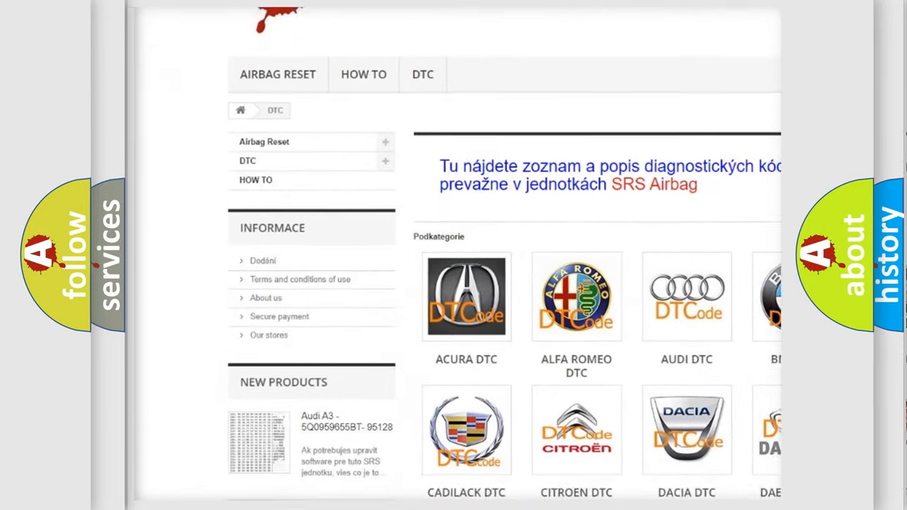
scroll("down", 3)
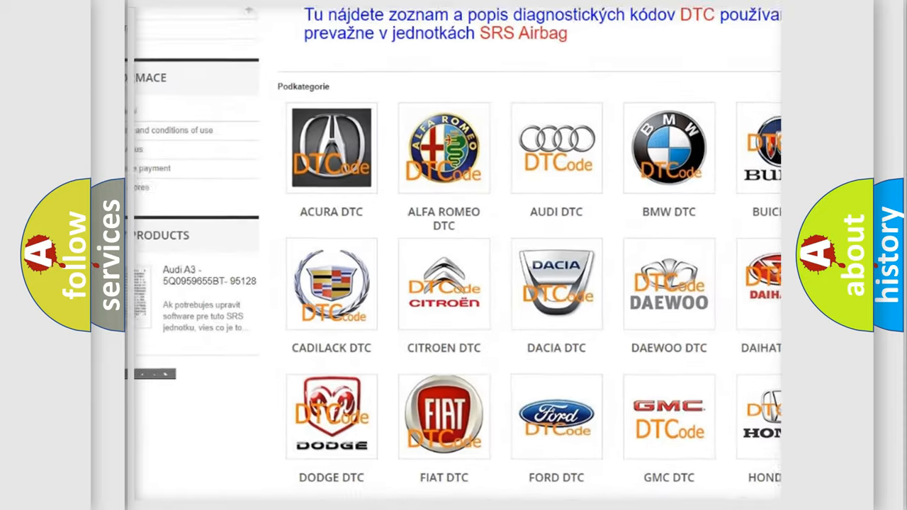
scroll("down", 3)
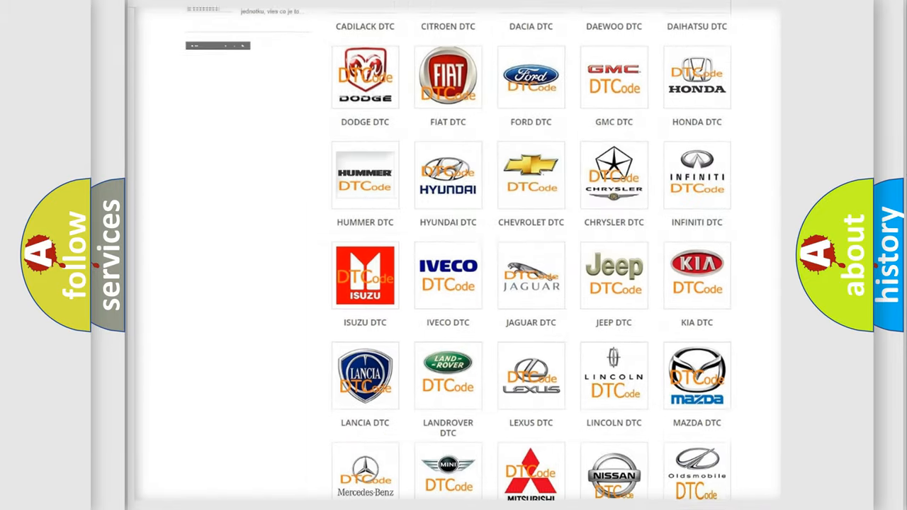
scroll("down", 3)
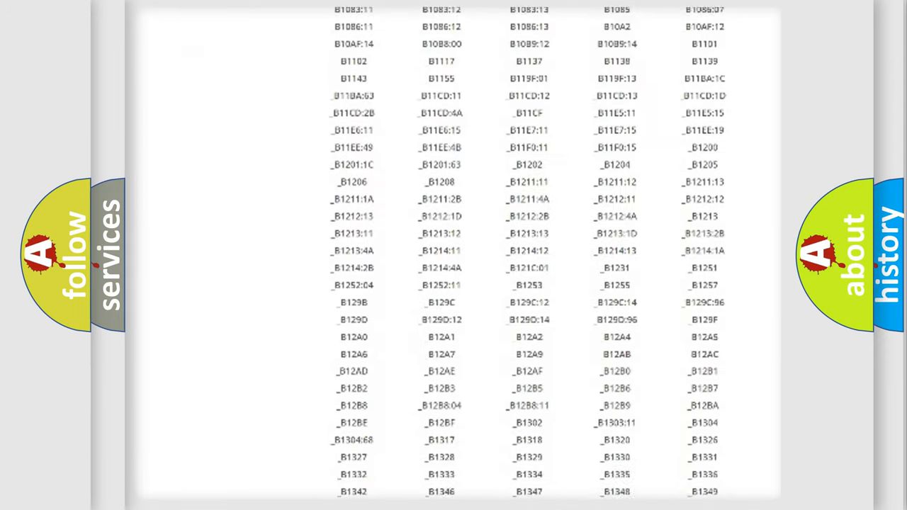
scroll("down", 3)
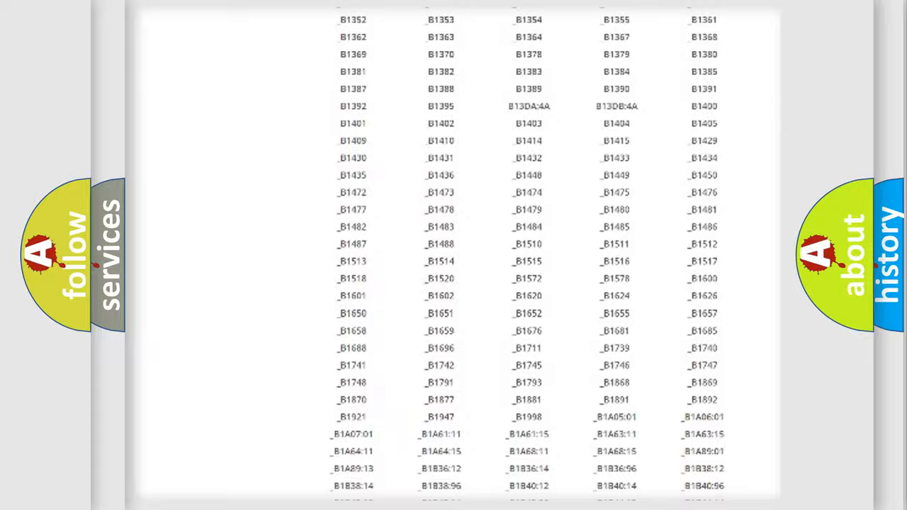